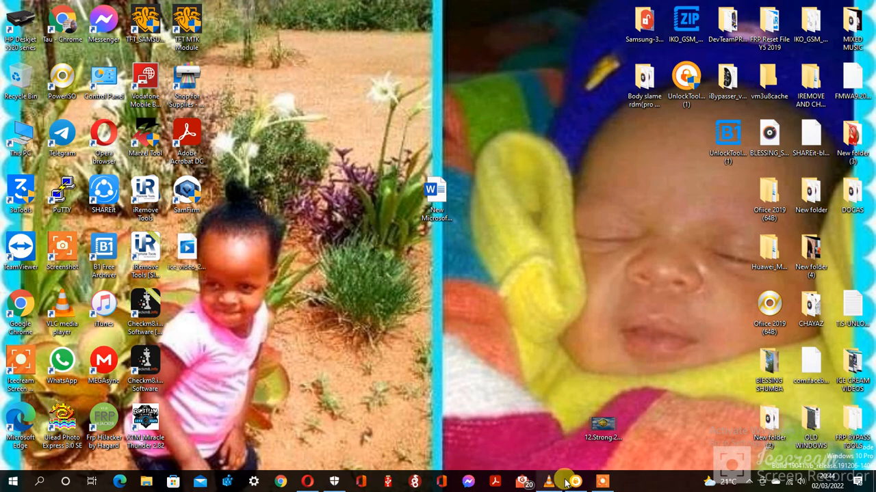
# Search Google for the Huawei WAS-LX1 chipset and select the query to change it to 'was lx1 test point'
pyautogui.click(574, 482)
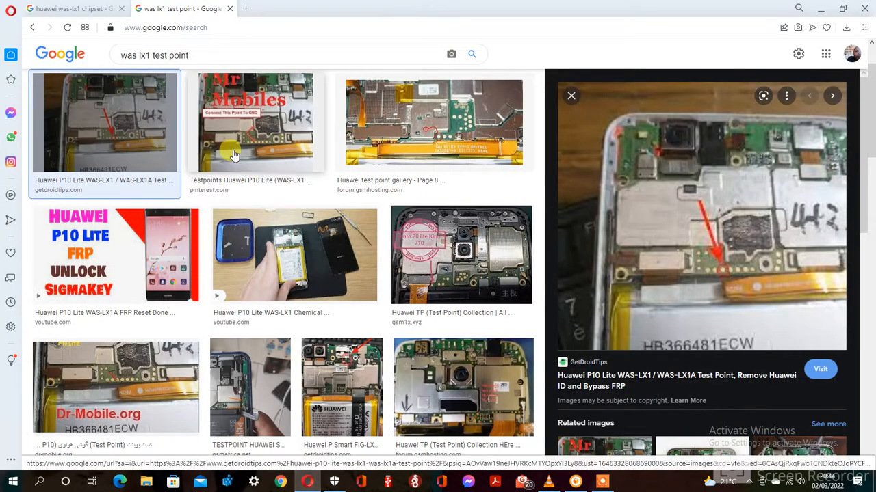
pyautogui.click(71, 8)
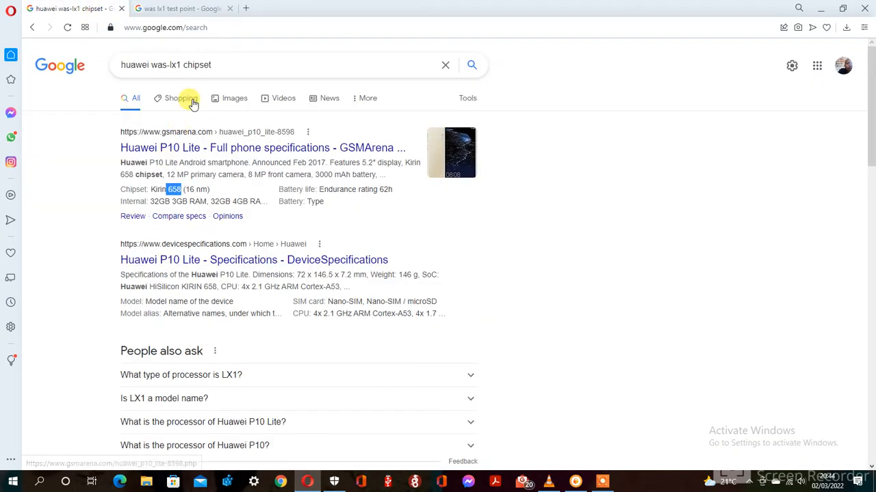
pyautogui.tripleClick(167, 64)
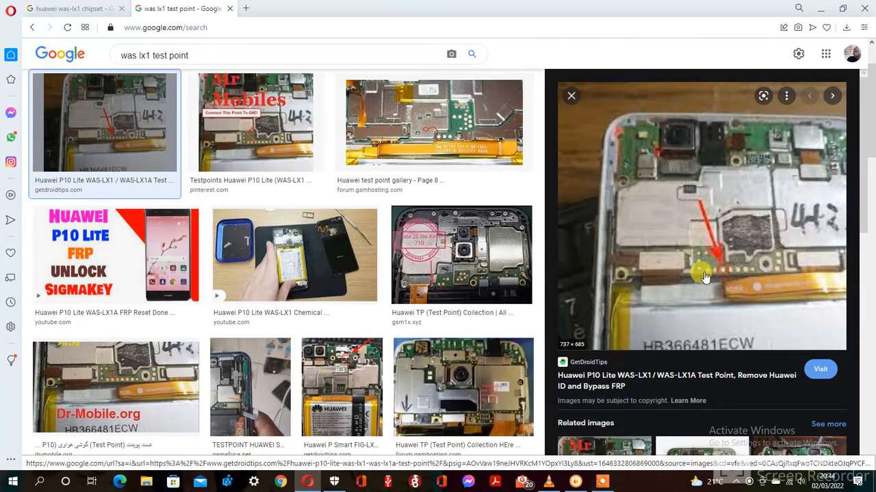
pyautogui.moveTo(723, 273)
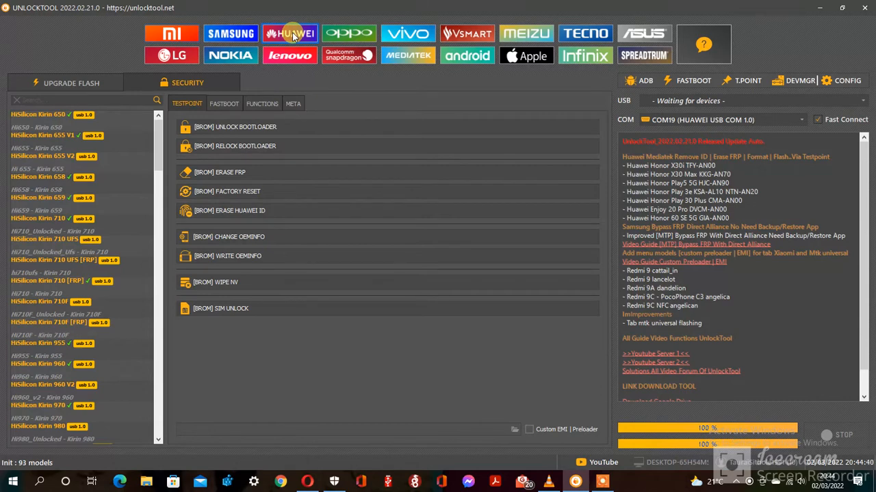
pyautogui.moveTo(99, 219)
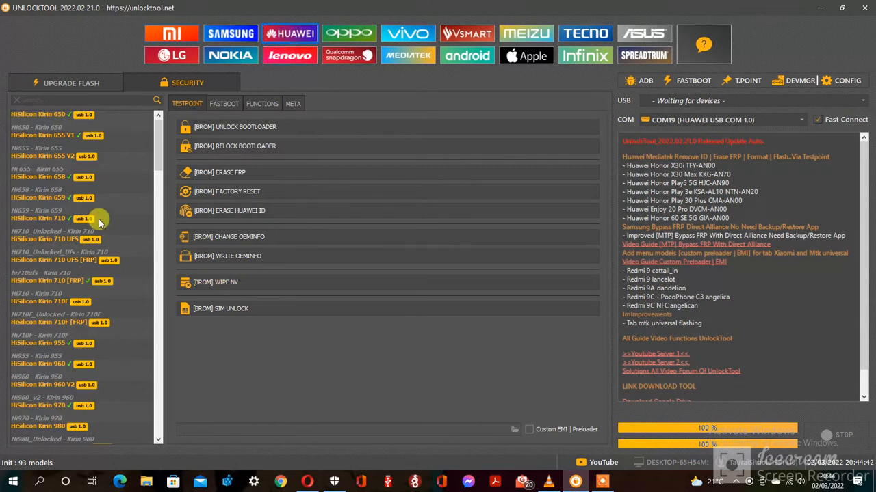
pyautogui.moveTo(55, 178)
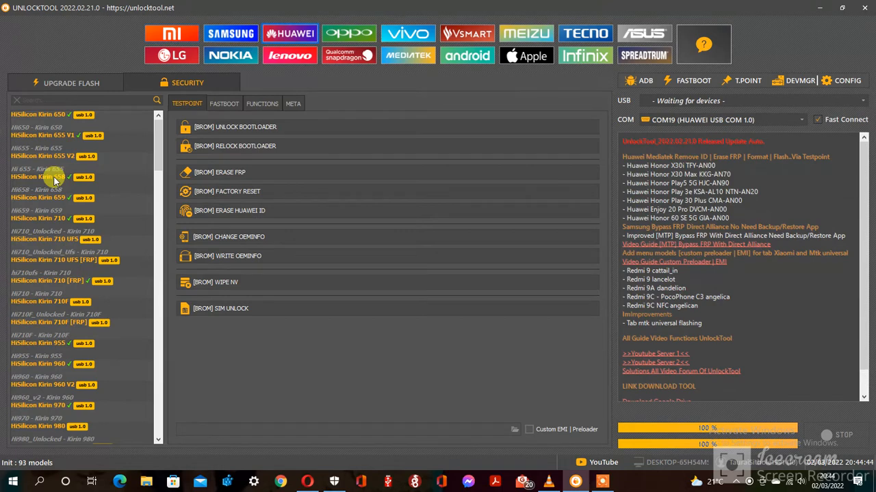
# Select HiSilicon Kirin 658 in the Huawei Testpoint model list, checking against the browser's test point image
pyautogui.click(42, 188)
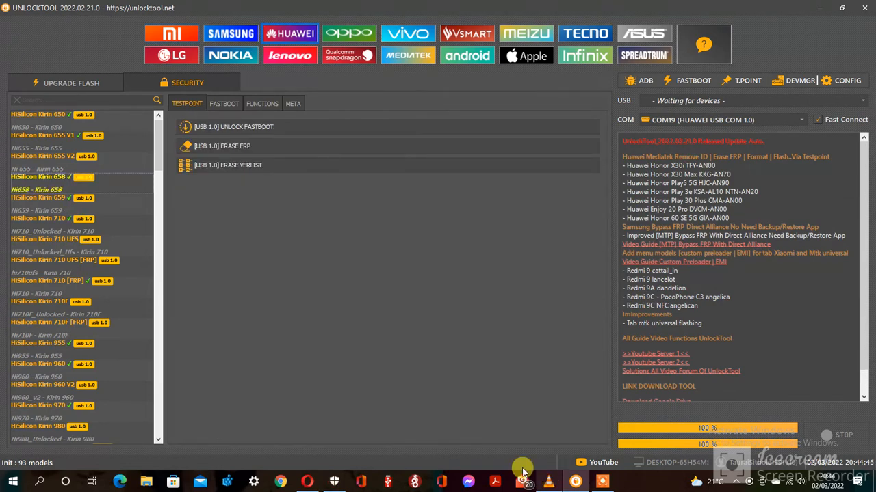
pyautogui.click(306, 482)
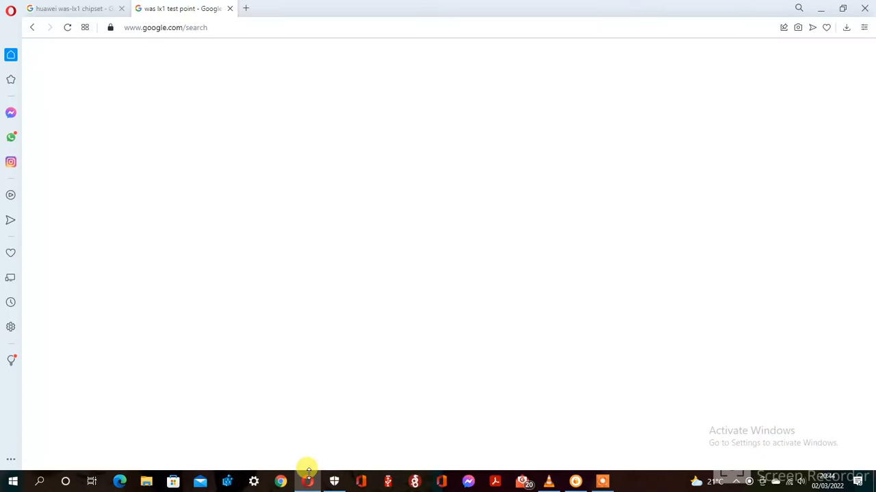
pyautogui.click(69, 9)
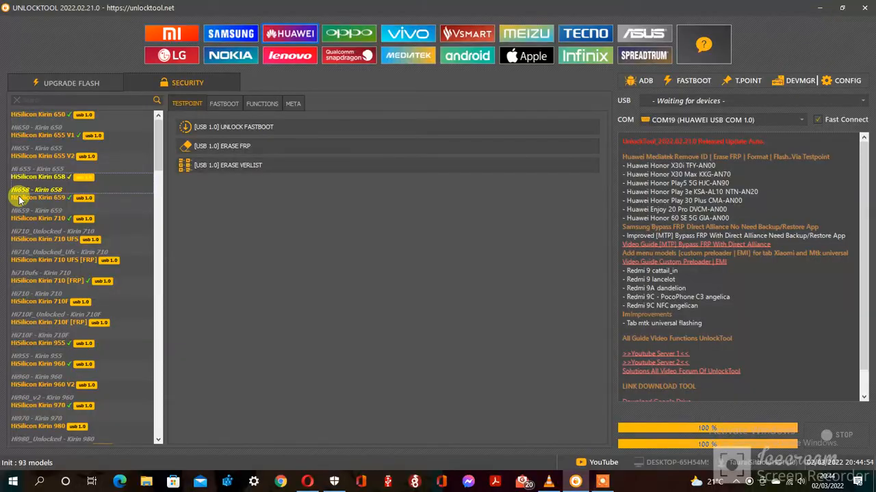
pyautogui.click(41, 176)
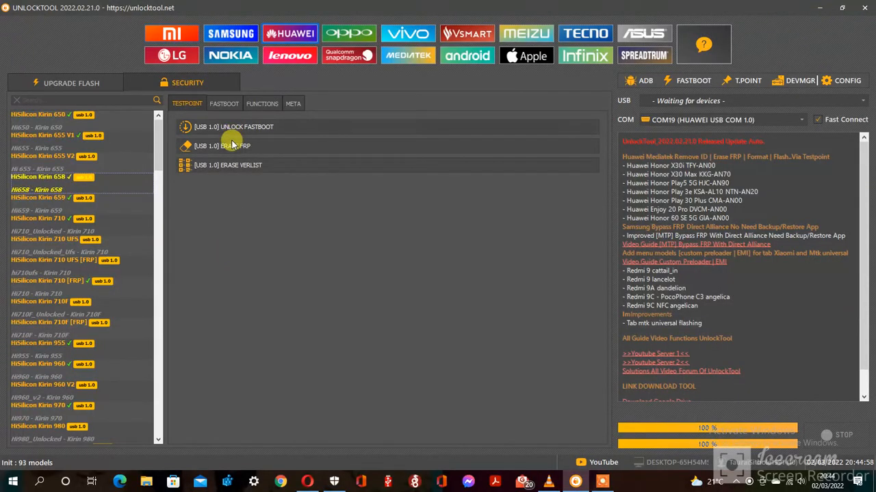
# Start the [USB 1.0] ERASE FRP operation on the Kirin 658 and let it connect on COM9
pyautogui.click(227, 145)
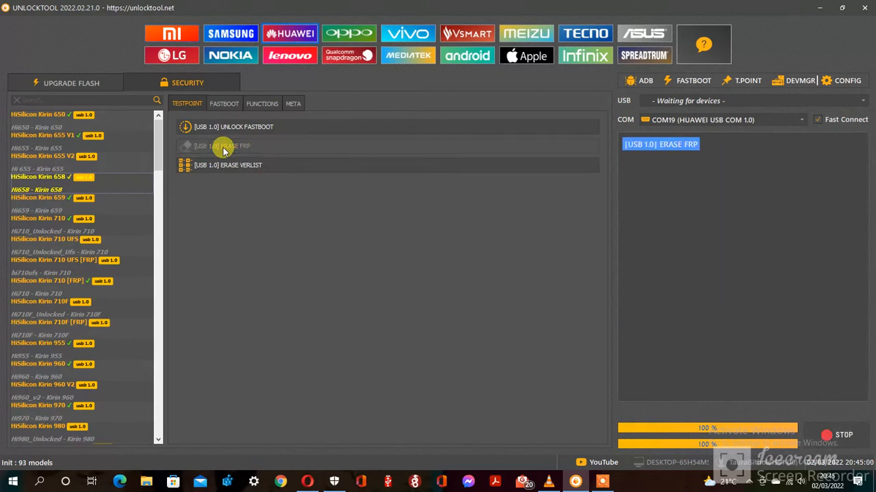
pyautogui.click(222, 145)
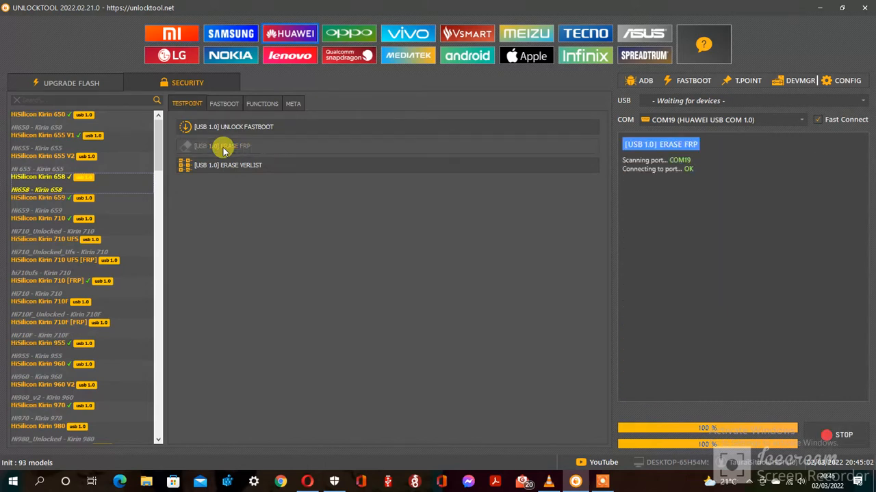
pyautogui.click(222, 146)
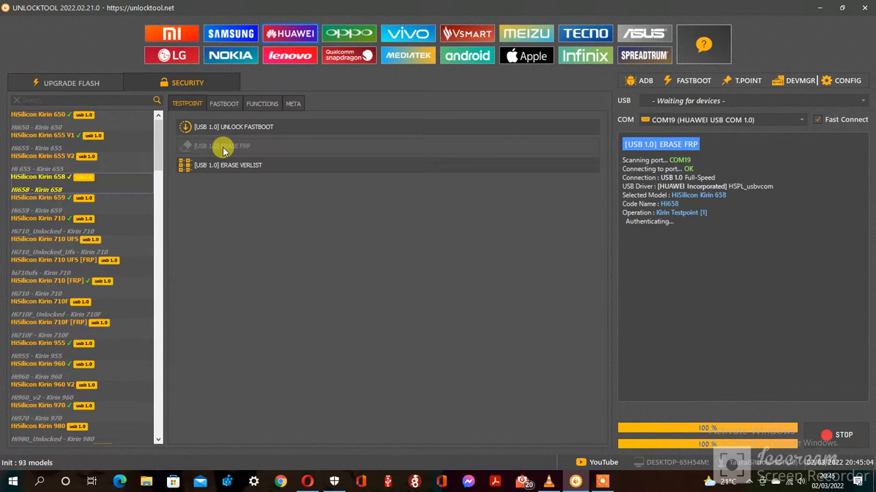
pyautogui.moveTo(227, 282)
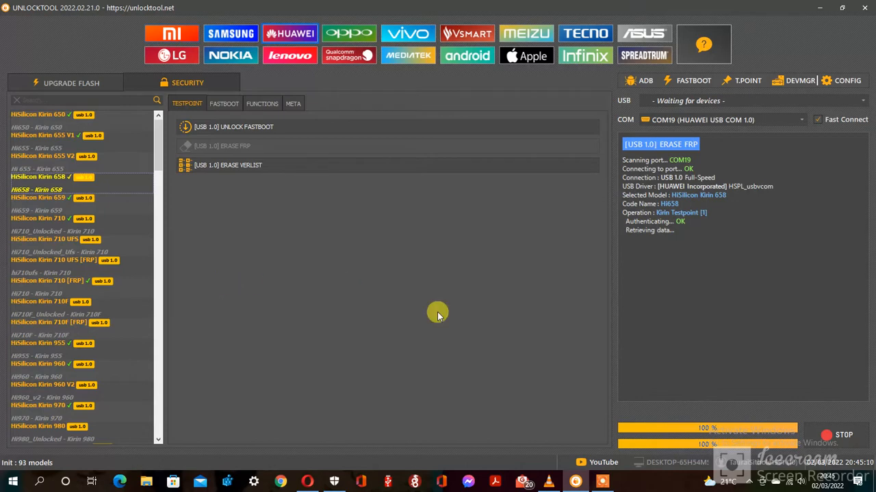
pyautogui.moveTo(717, 355)
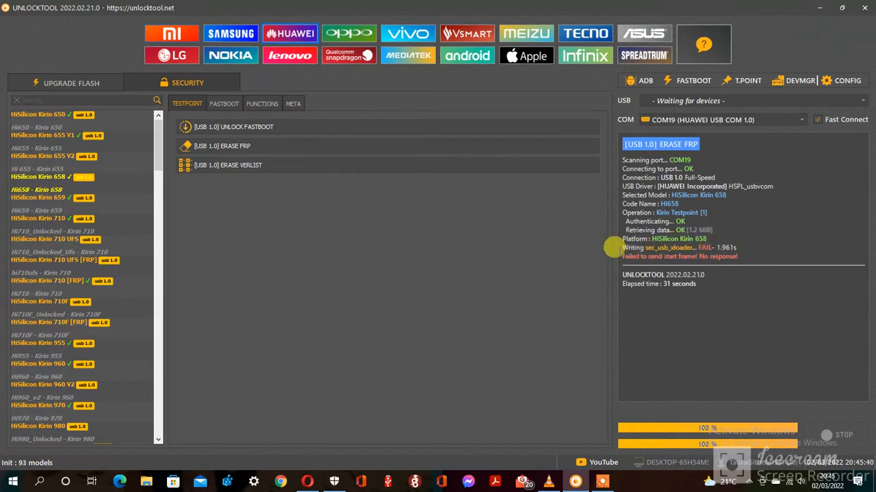
pyautogui.moveTo(386, 481)
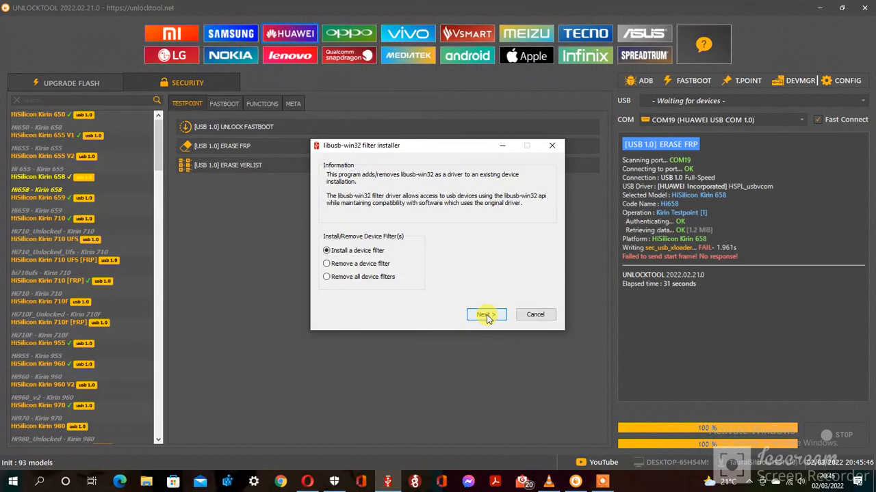
# Keep 'Install a device filter' and proceed to the device selection step
pyautogui.click(486, 313)
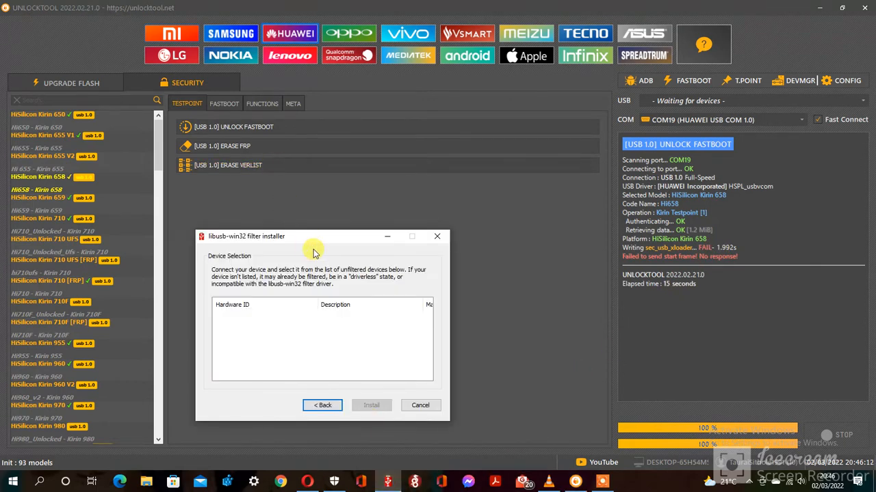
# Adjust the Device Selection list while the USB 1.0 fastboot unlock attempt runs
pyautogui.moveTo(314, 236); pyautogui.dragTo(345, 235)
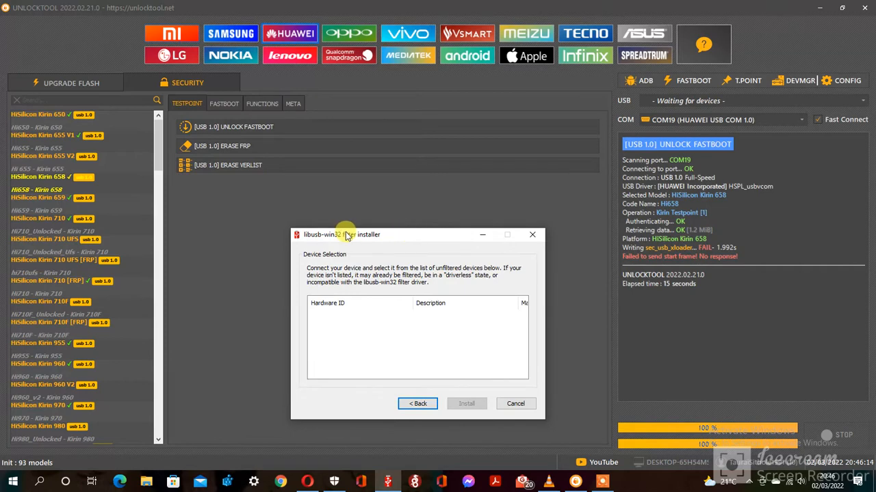
pyautogui.moveTo(200, 276)
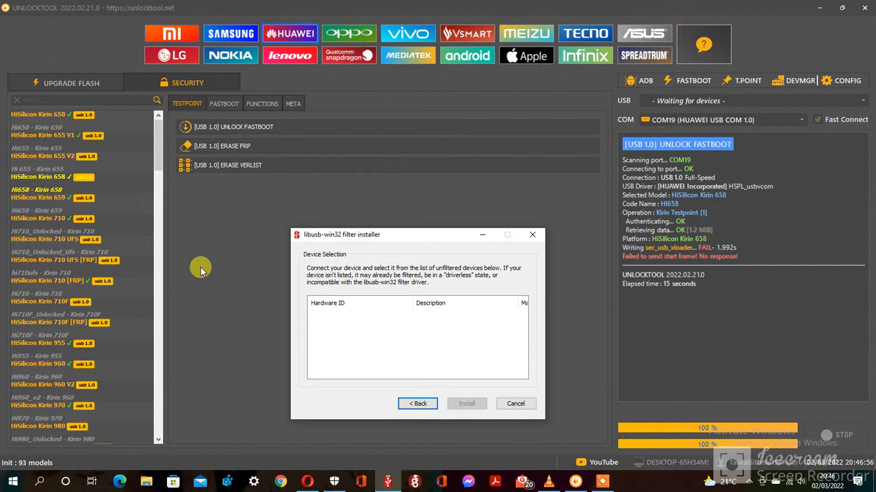
pyautogui.moveTo(235, 126)
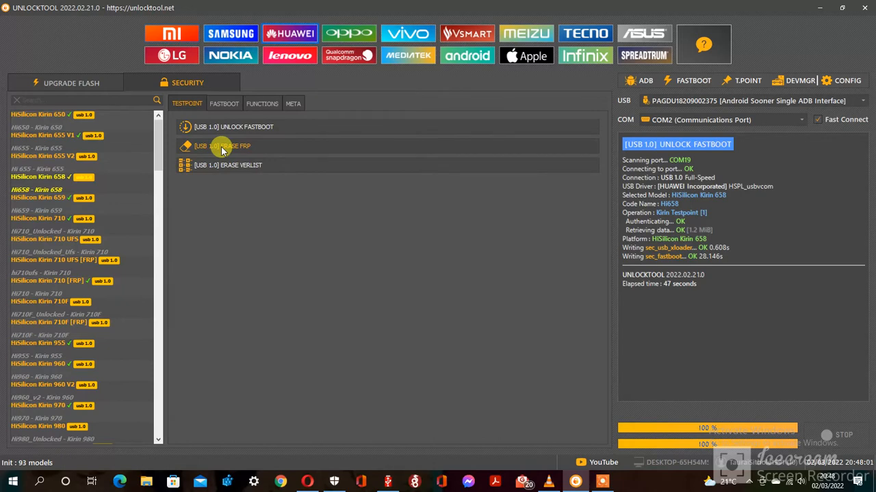
# Retry [USB 1.0] ERASE FRP, which fails with the Huawei USB COM 1.0 port not found
pyautogui.click(221, 145)
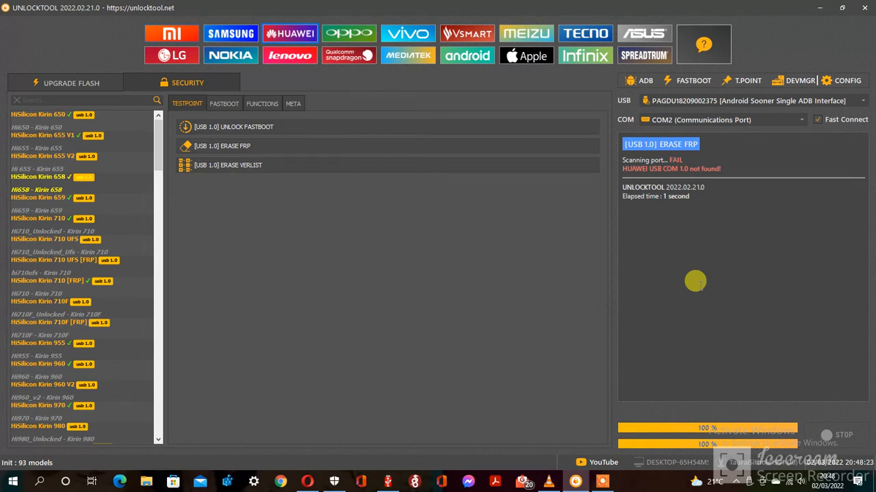
pyautogui.moveTo(293, 147)
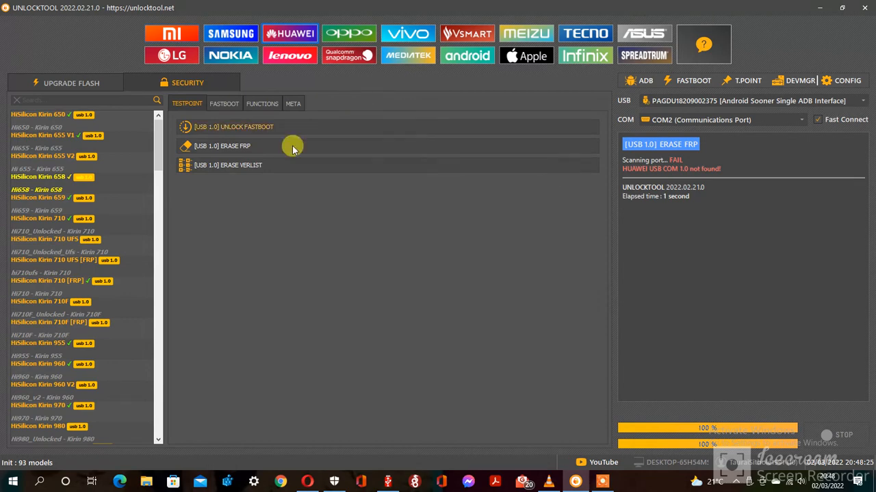
# Run [FB] ERASE FRP from the FASTBOOT functions until the log reports 'Erasing FRP... OK' for the WAS-LX1
pyautogui.click(222, 145)
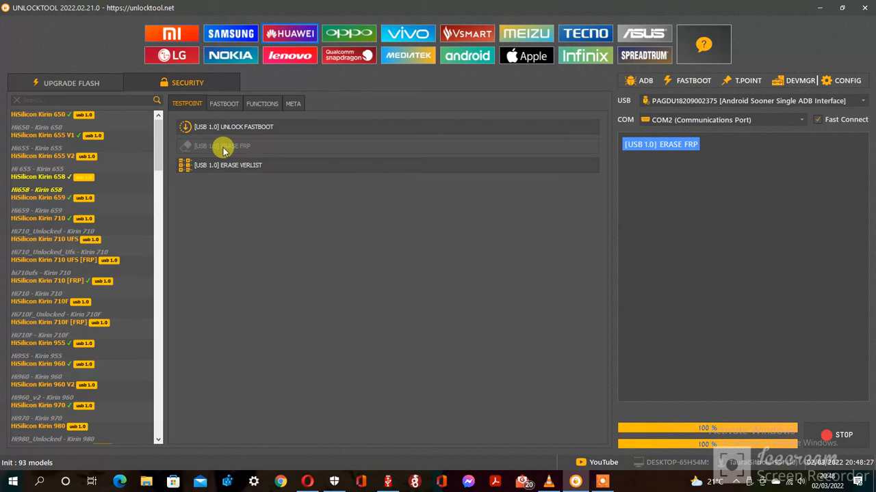
pyautogui.click(222, 145)
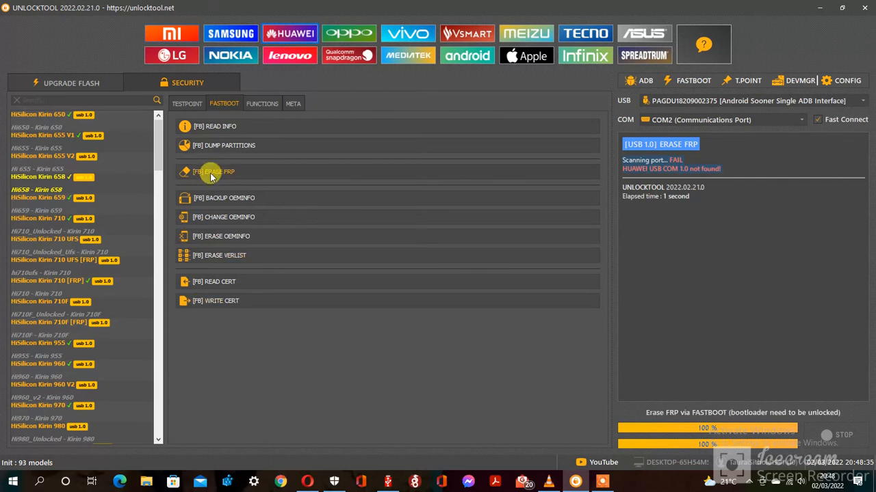
pyautogui.click(213, 171)
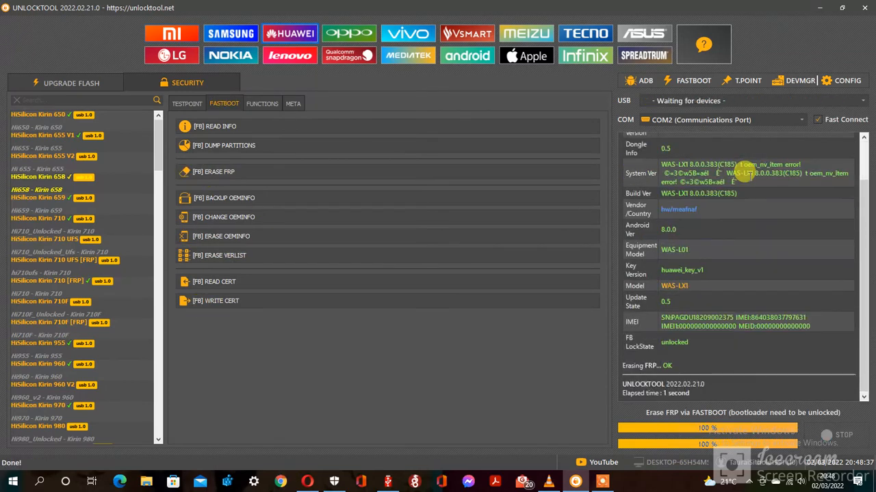